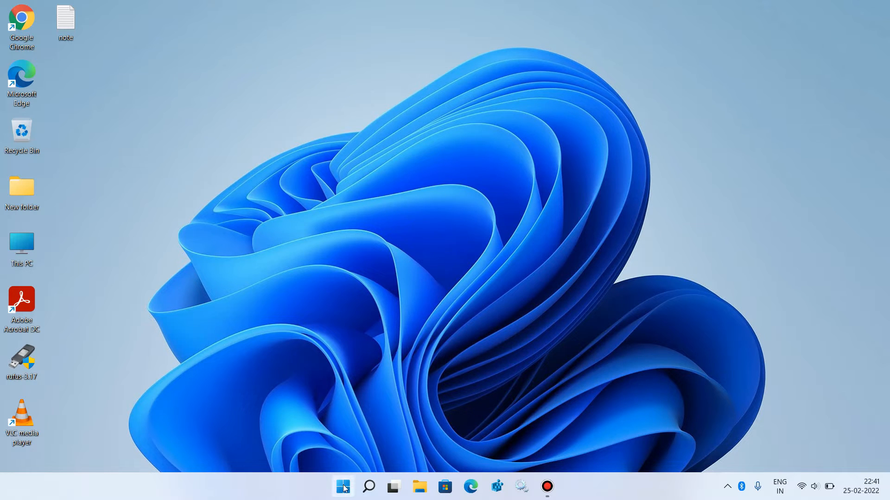
Launch Device Manager from the Start button's quick link menu
right_click(342, 487)
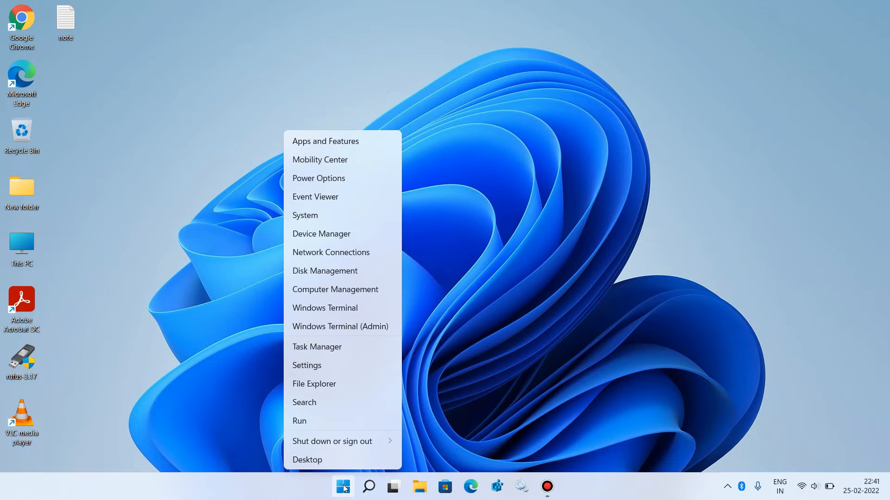
mouse_move(322, 234)
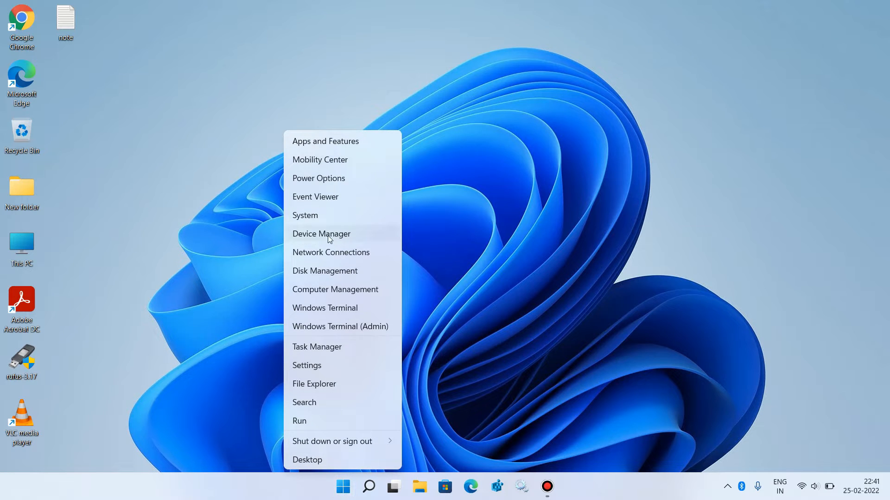
click(321, 234)
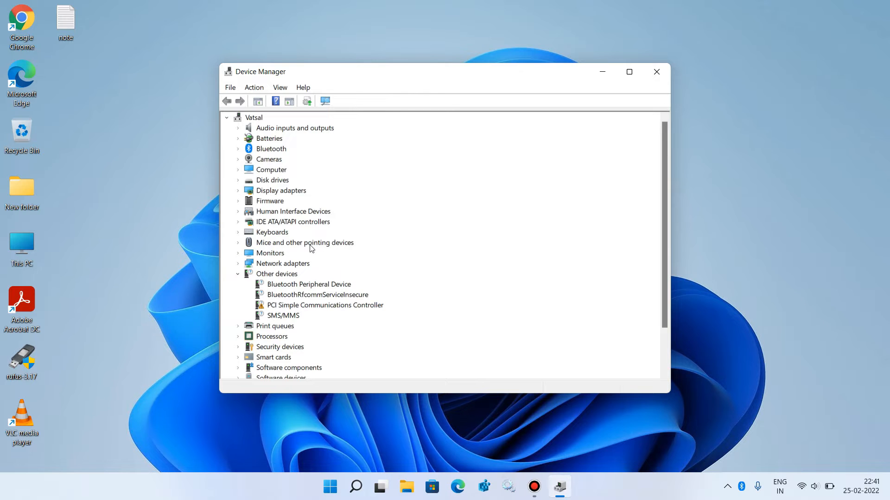
Expand 'Mice and other pointing devices' and open the HID-compliant mouse's context menu
click(238, 242)
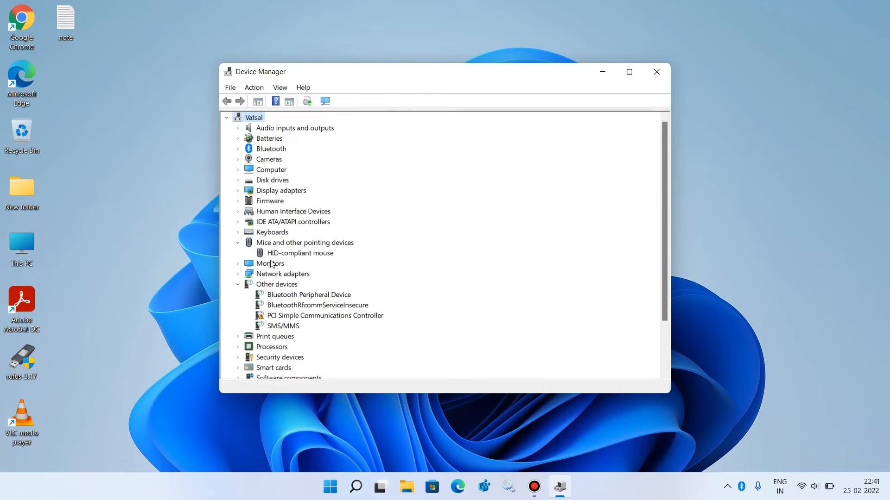
mouse_move(285, 255)
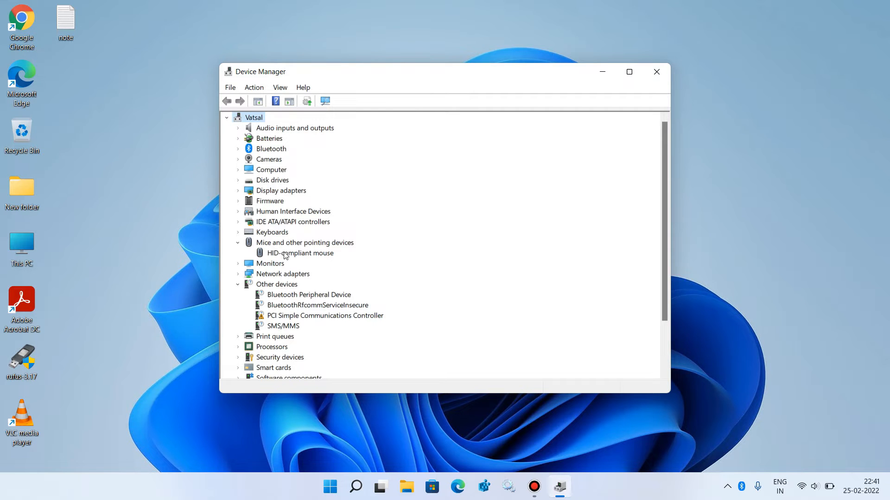
click(300, 252)
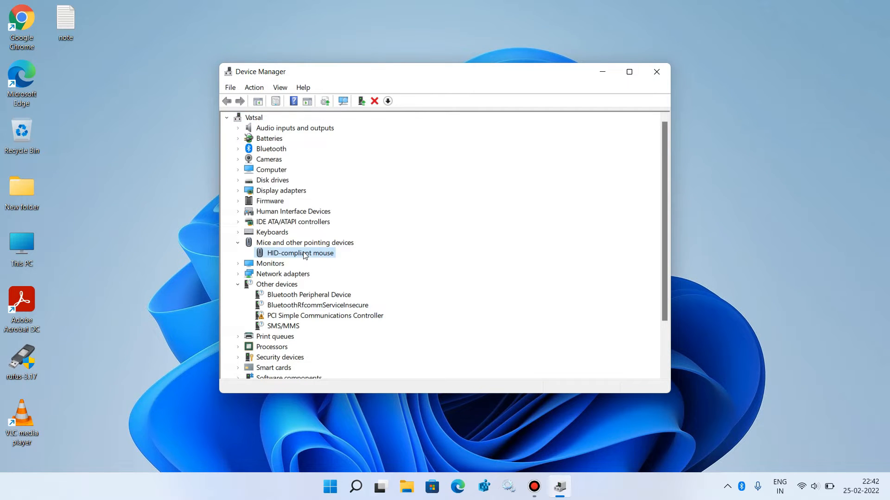
right_click(303, 253)
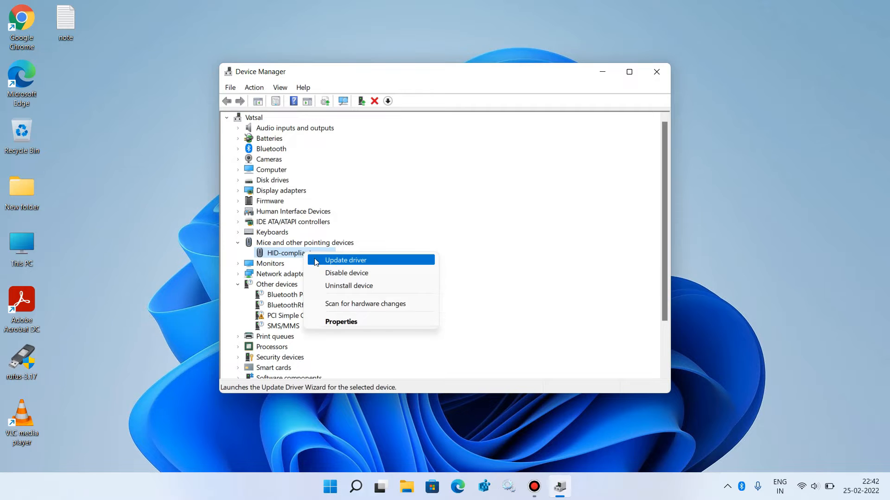
Run Update driver with automatic search, then return to the driver search options
click(346, 260)
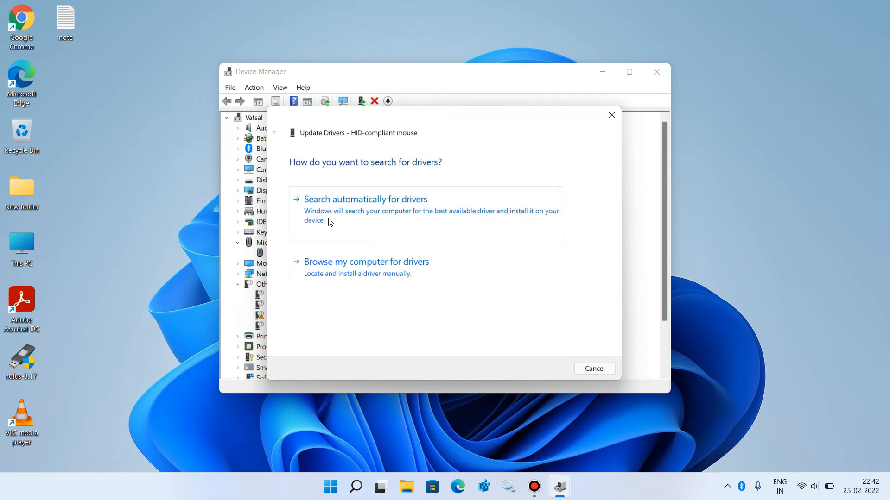
click(365, 200)
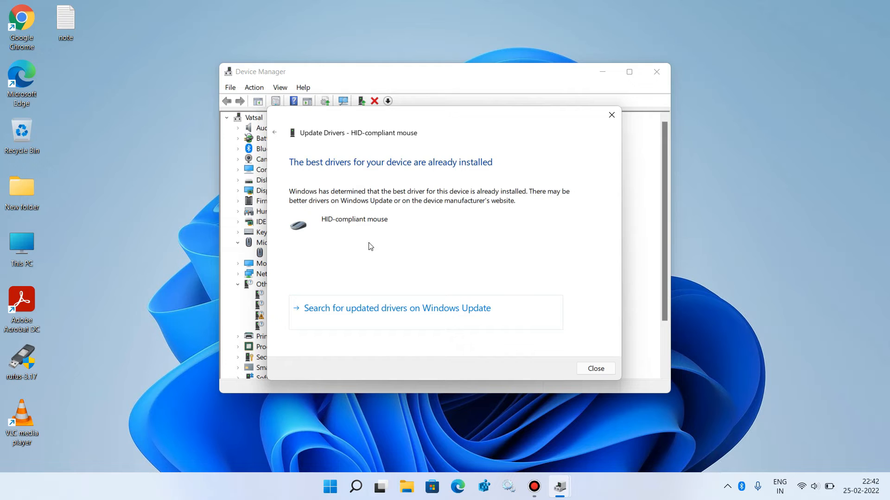
mouse_move(343, 241)
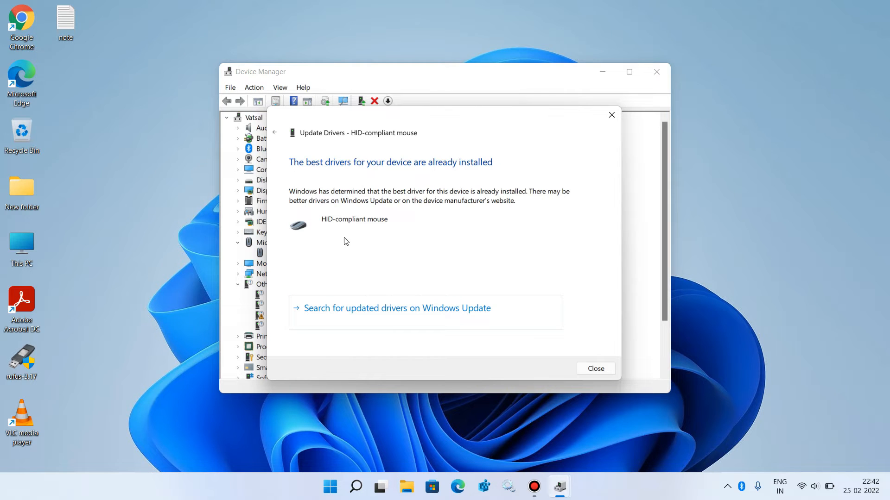
mouse_move(441, 230)
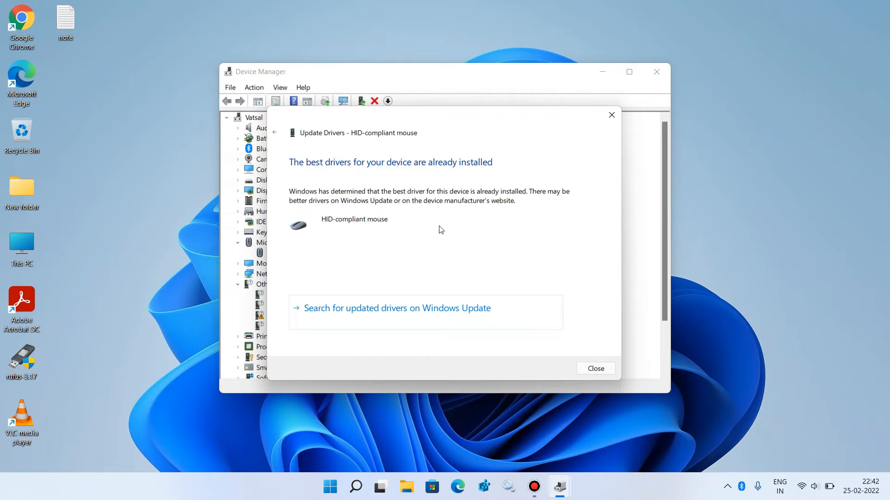
mouse_move(364, 252)
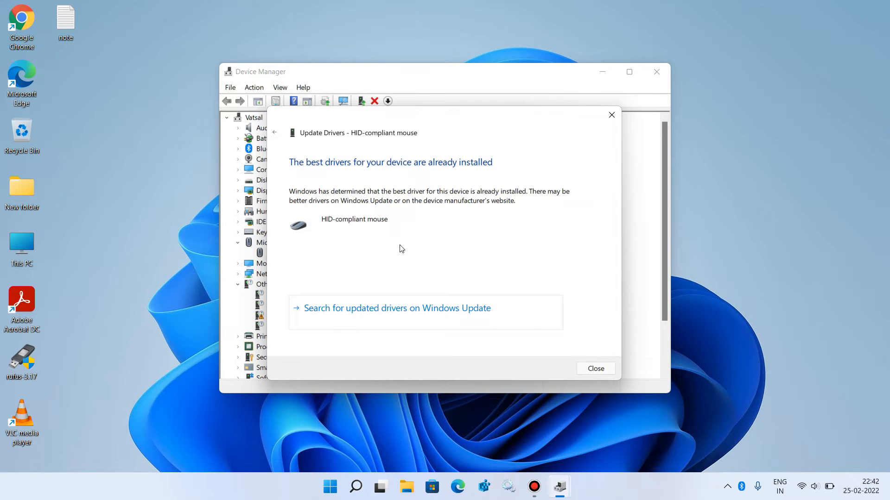
mouse_move(312, 177)
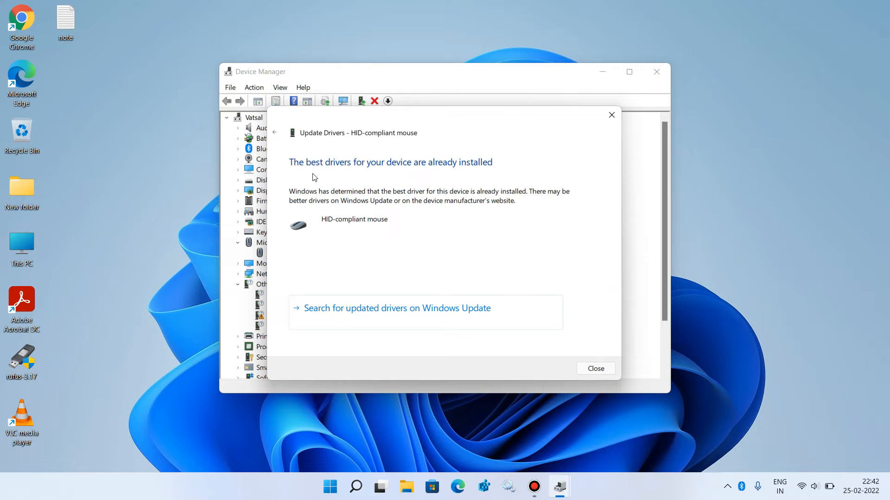
mouse_move(422, 179)
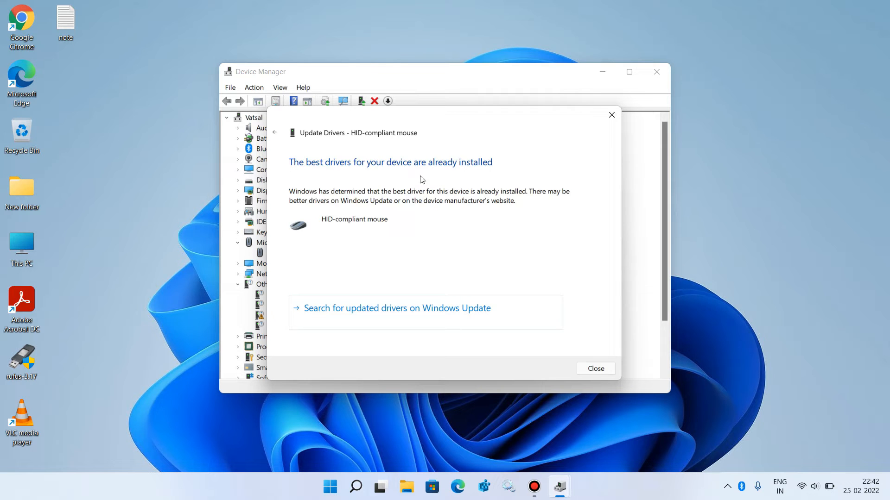
mouse_move(278, 142)
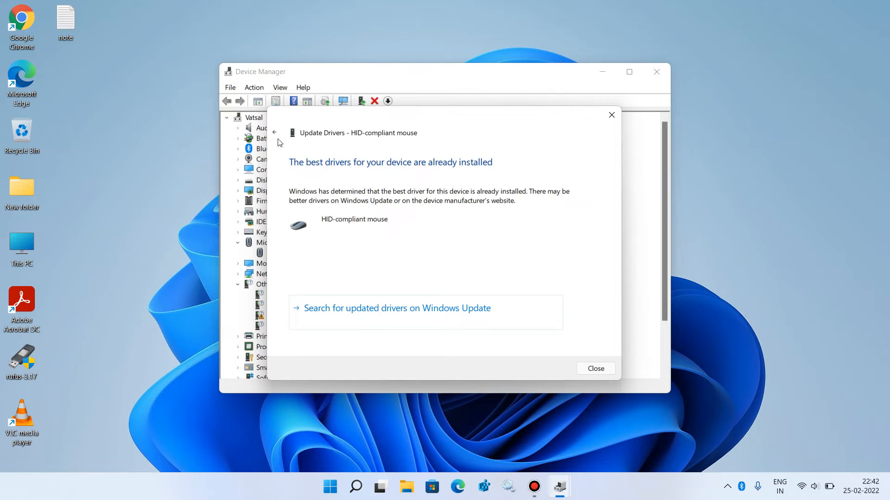
mouse_move(275, 133)
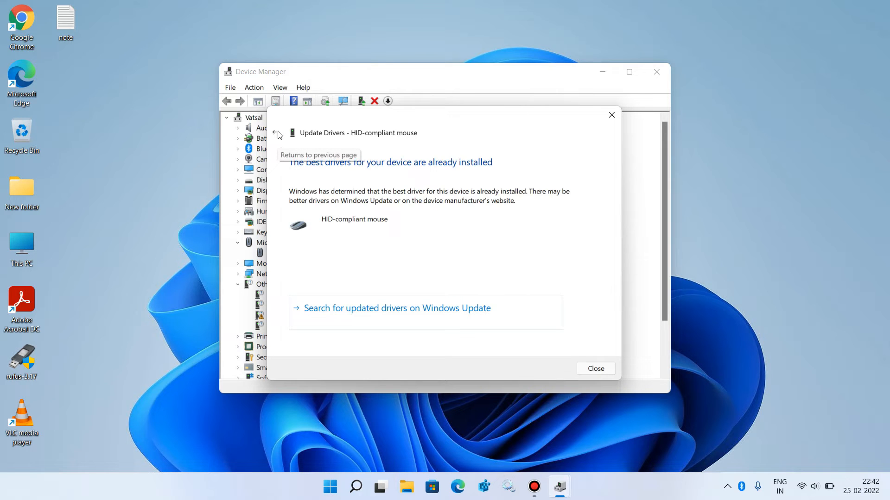
click(276, 133)
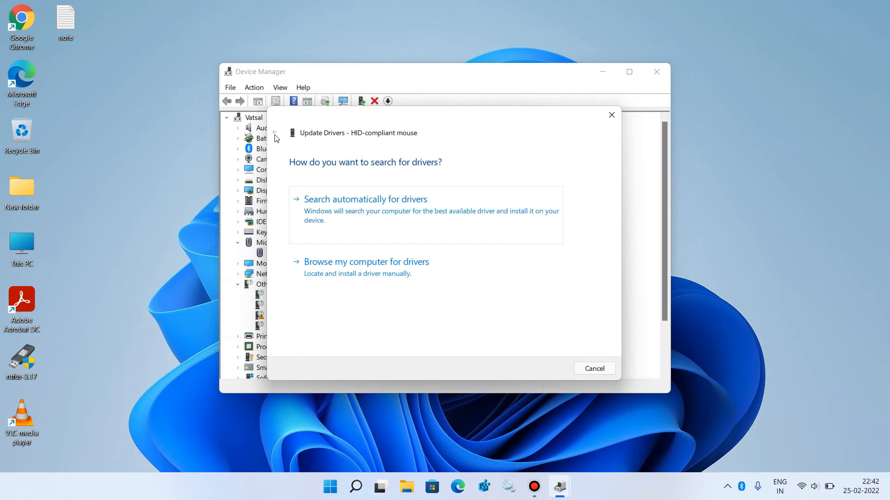
mouse_move(339, 276)
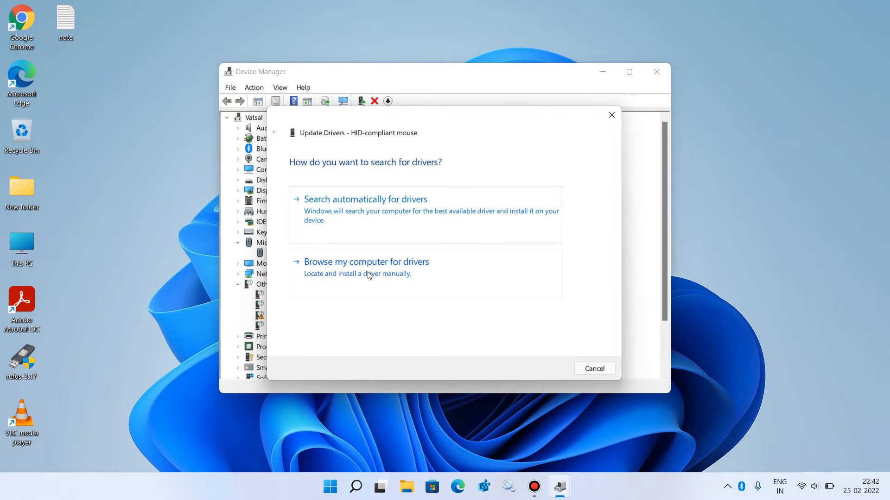
Reinstall the HID-compliant mouse driver from the compatible list and close the success page
click(366, 262)
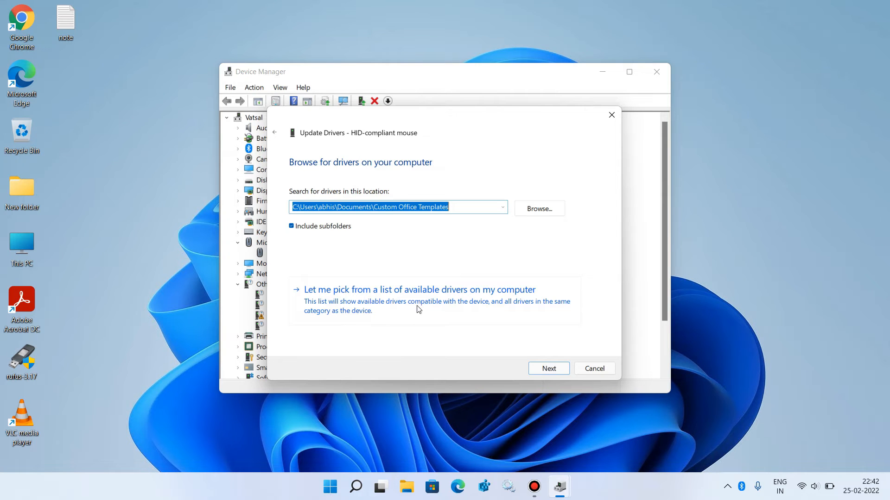
click(418, 289)
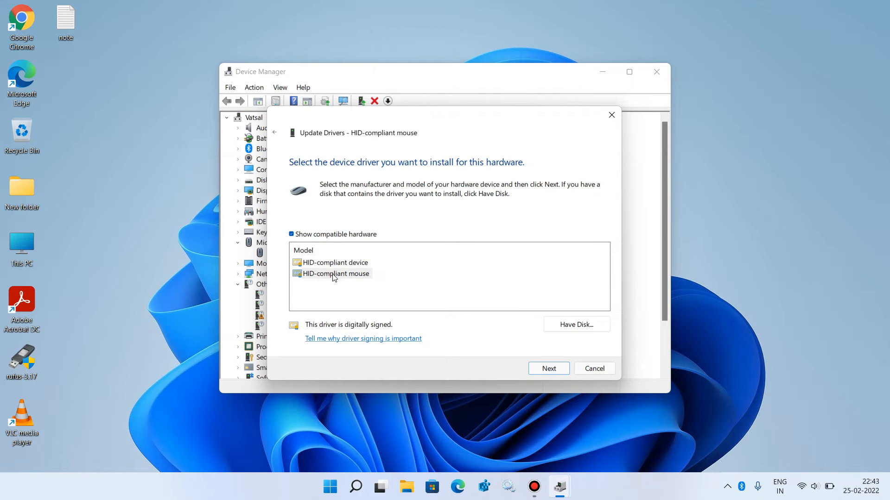
click(335, 274)
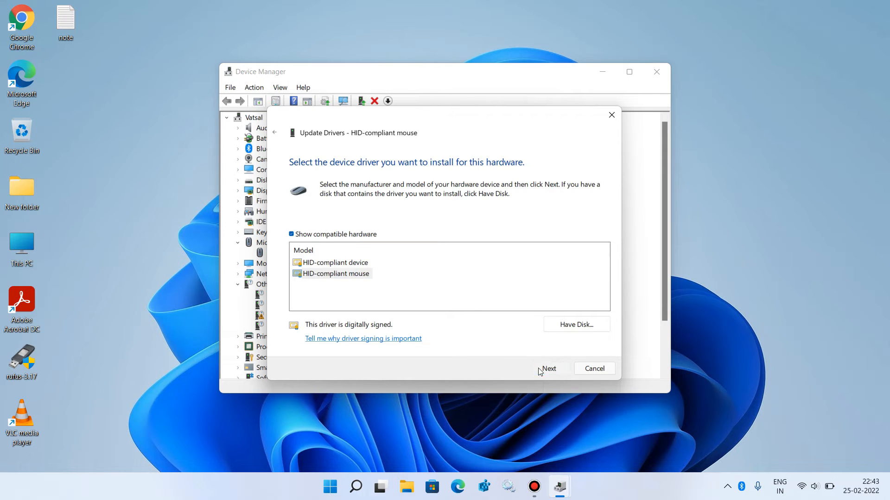
click(548, 368)
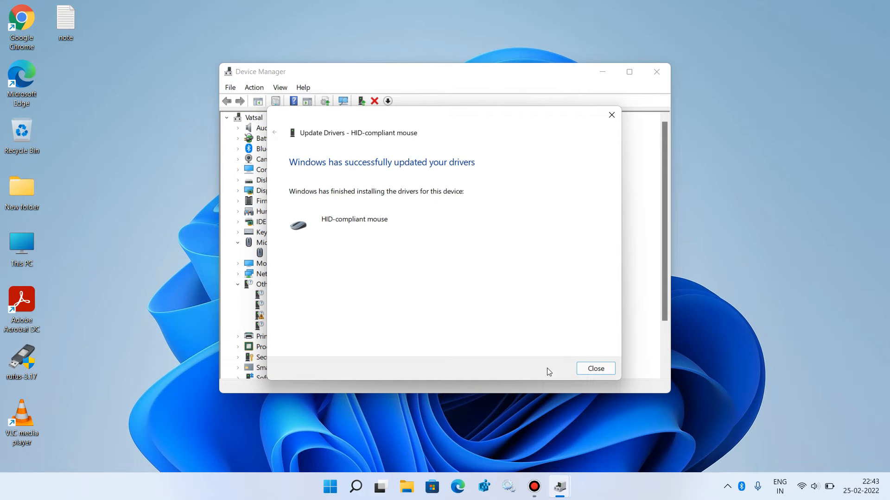
click(594, 368)
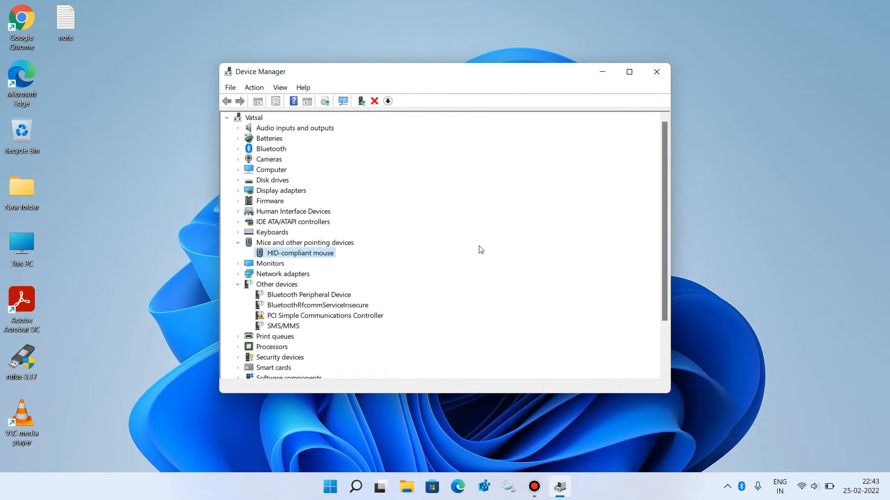
mouse_move(468, 259)
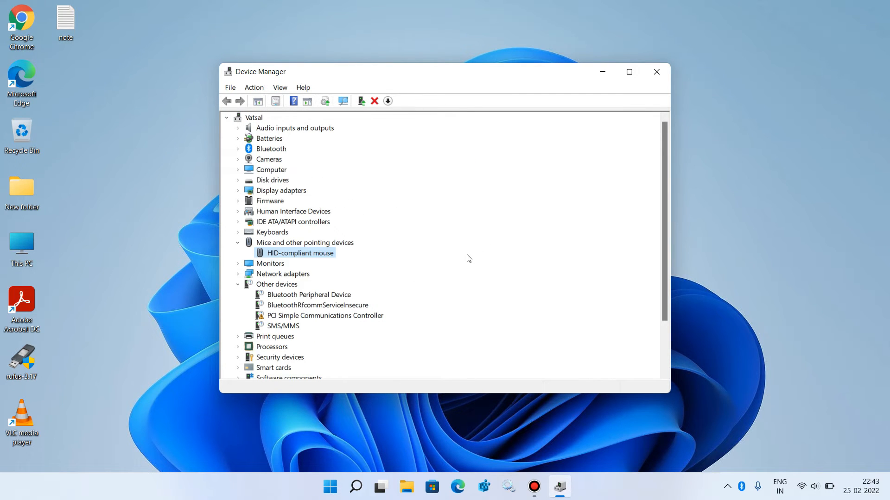
mouse_move(458, 259)
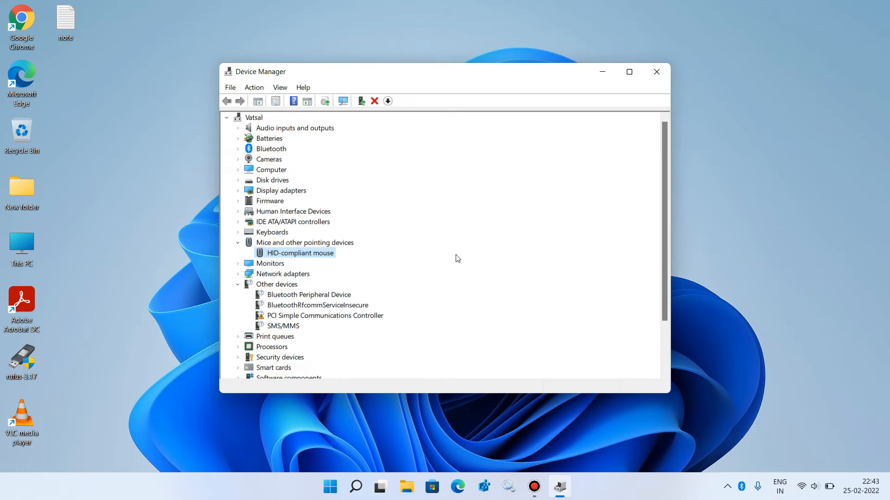
mouse_move(444, 250)
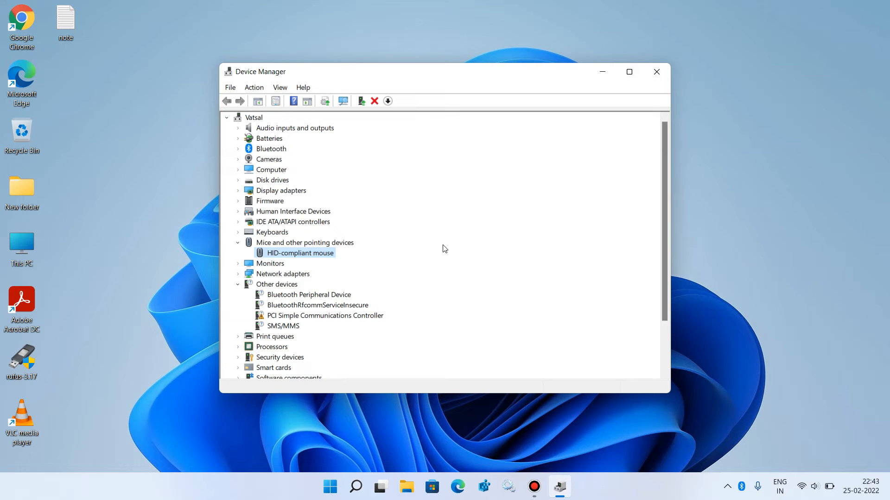
mouse_move(309, 260)
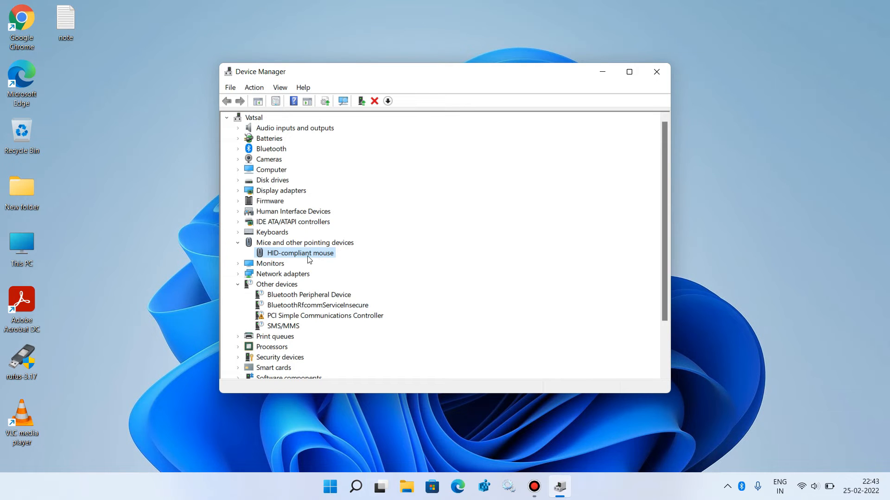
mouse_move(301, 261)
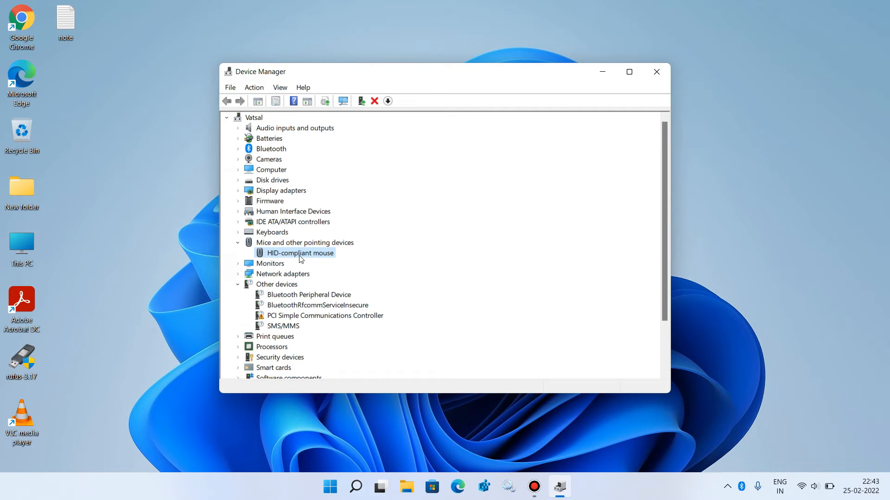
Right-click HID-compliant mouse to show its context menu again
right_click(303, 253)
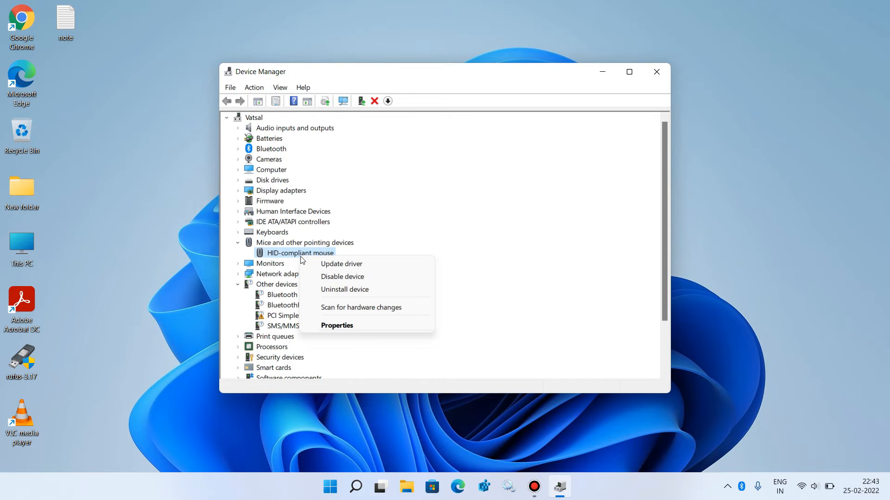
mouse_move(344, 290)
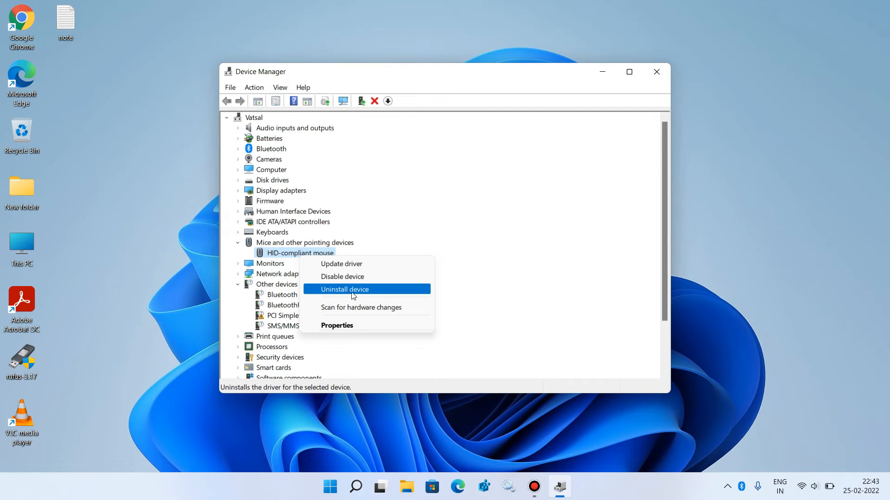
Choose Uninstall device for the HID-compliant mouse and confirm the removal
click(344, 289)
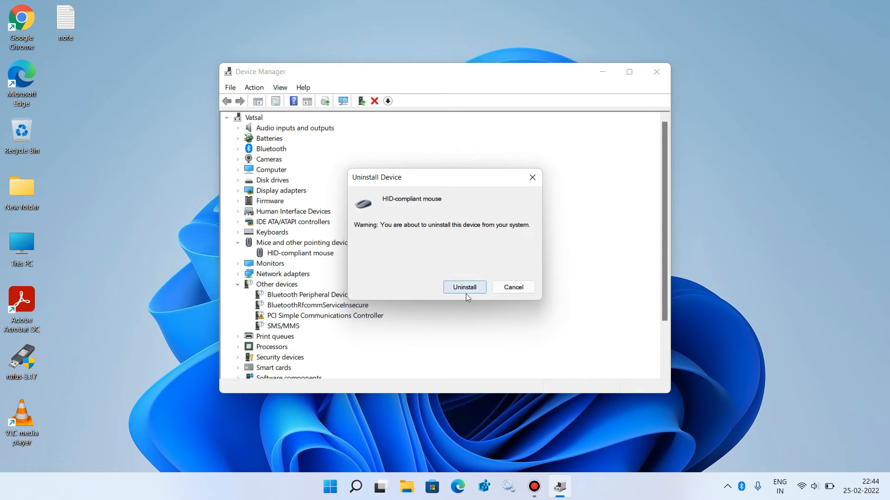
click(465, 287)
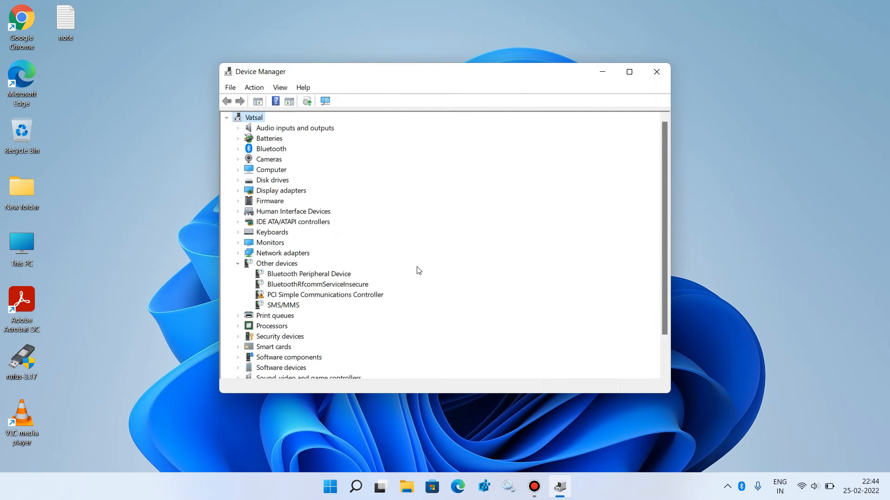
mouse_move(406, 240)
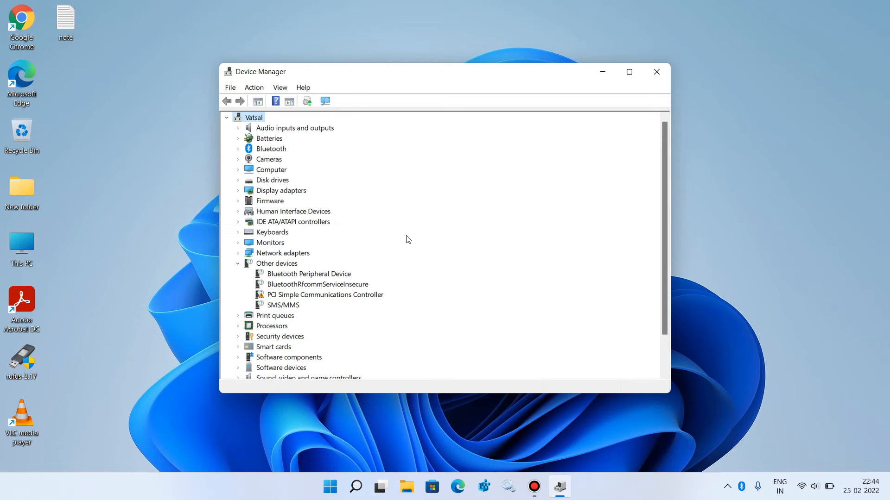
mouse_move(394, 252)
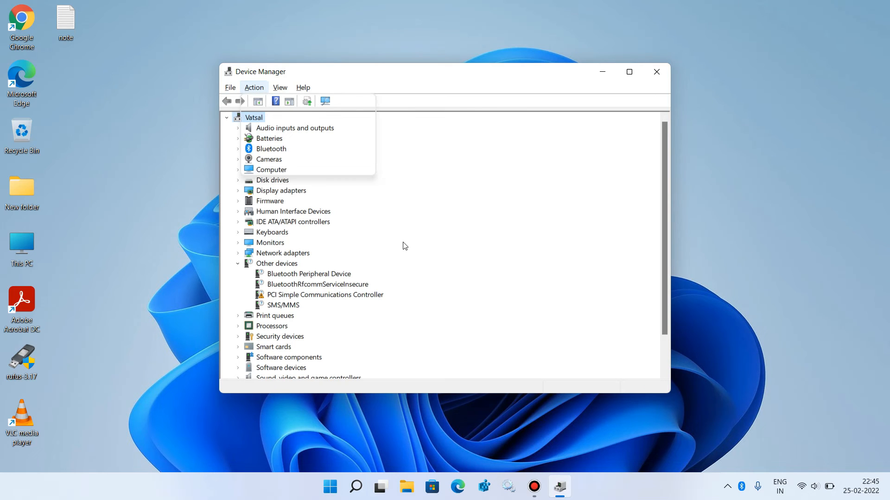
Run Scan for hardware changes to redetect the HID-compliant mouse
click(254, 87)
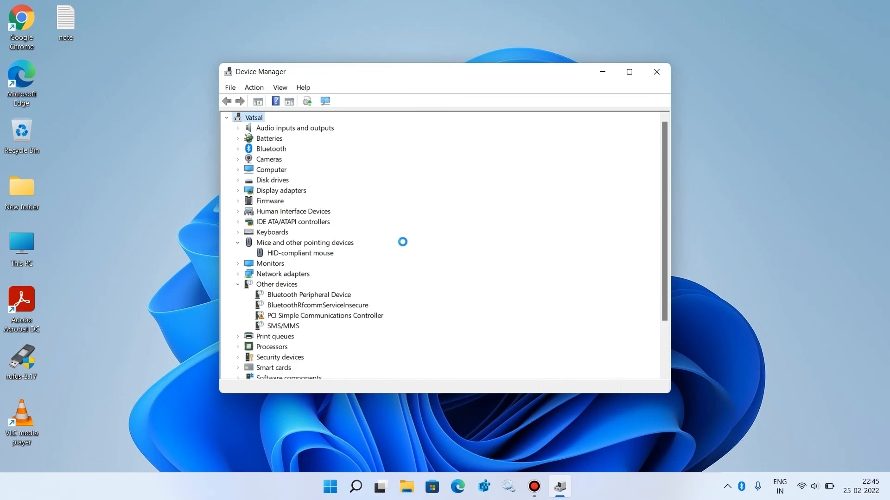
mouse_move(311, 262)
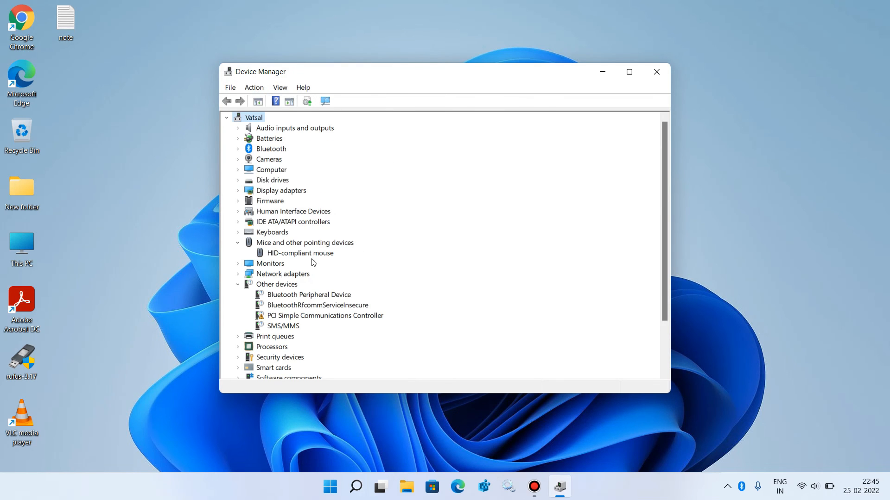
mouse_move(365, 256)
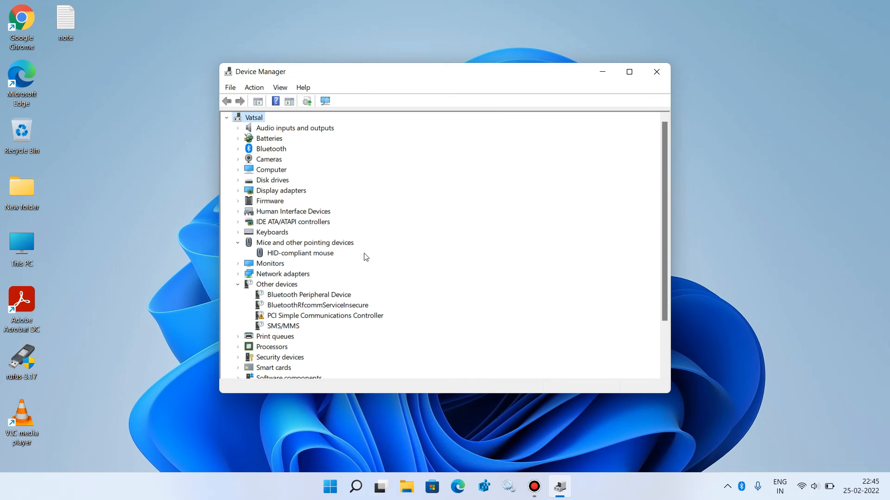
mouse_move(362, 254)
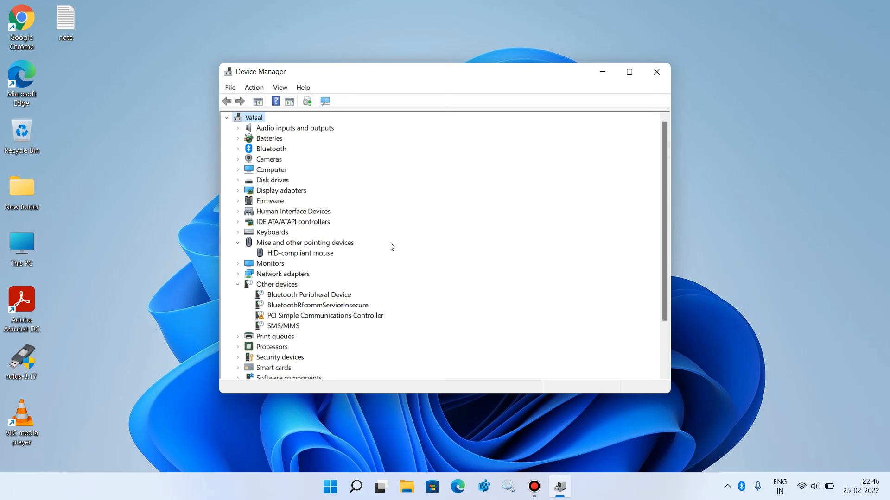
mouse_move(363, 258)
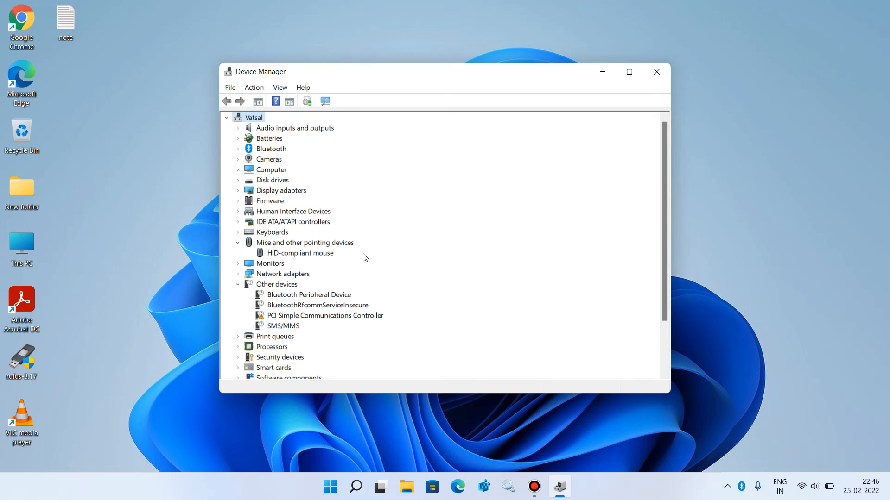
mouse_move(429, 230)
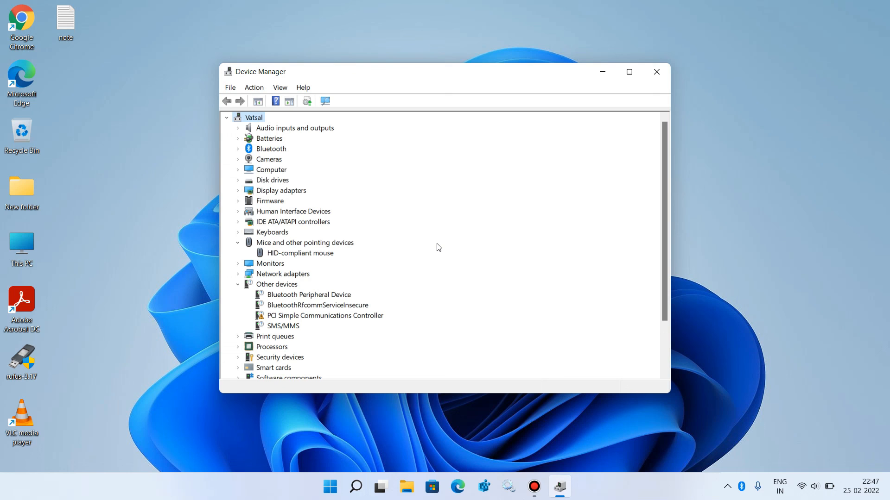
mouse_move(640, 86)
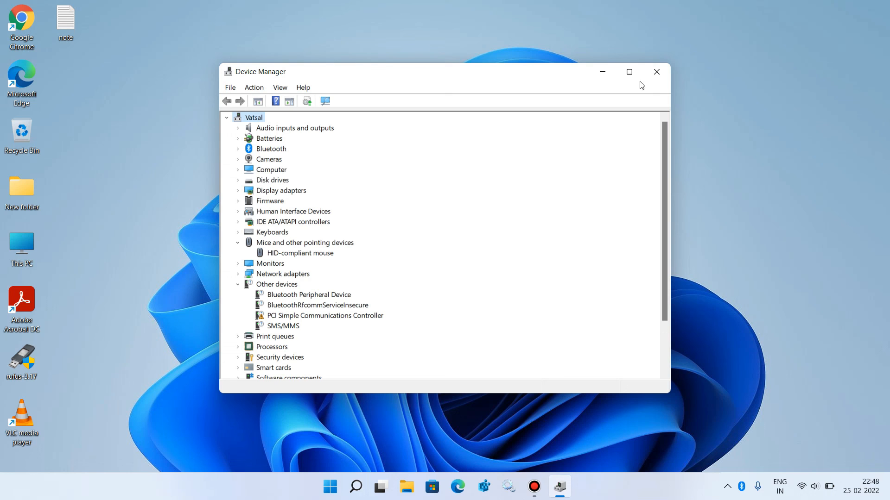
Close the Device Manager window
click(657, 71)
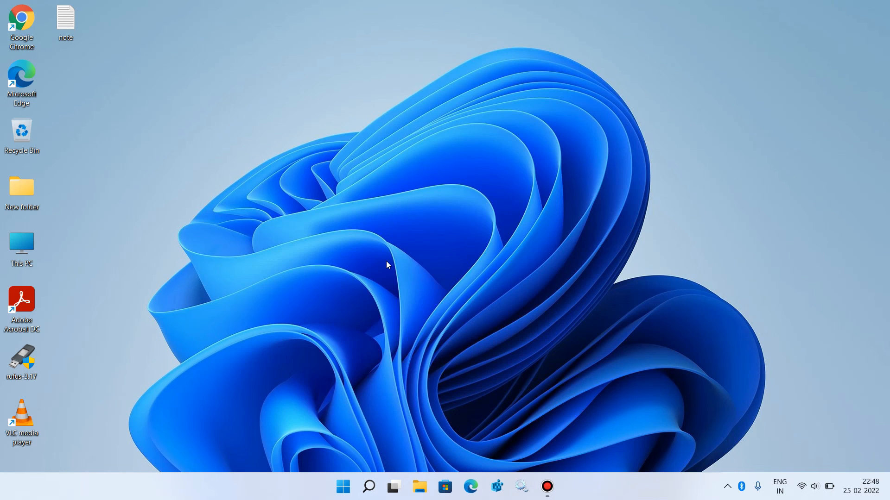